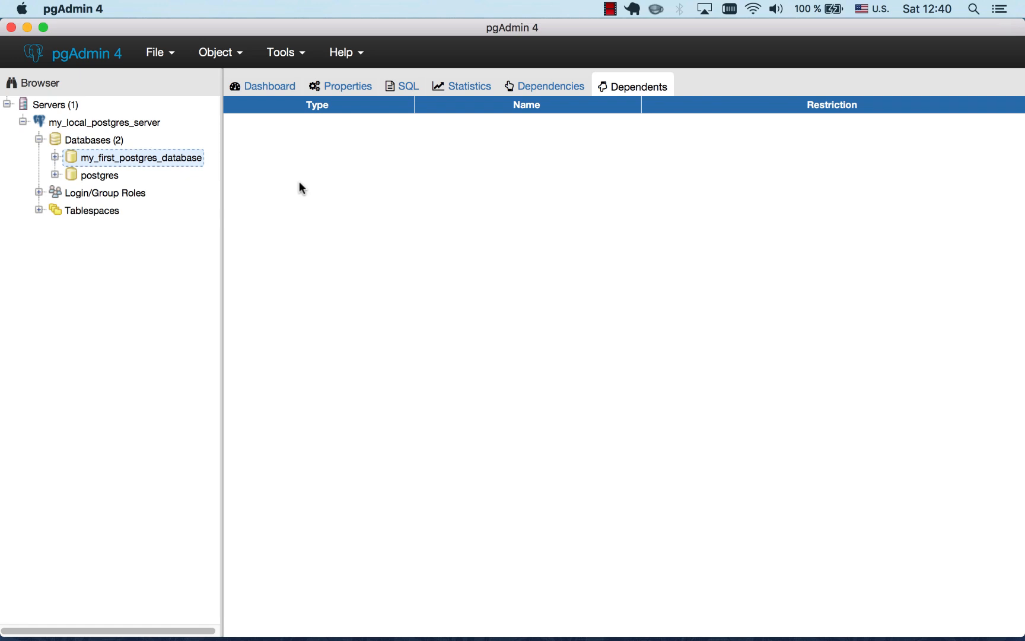
mouse_move(144, 160)
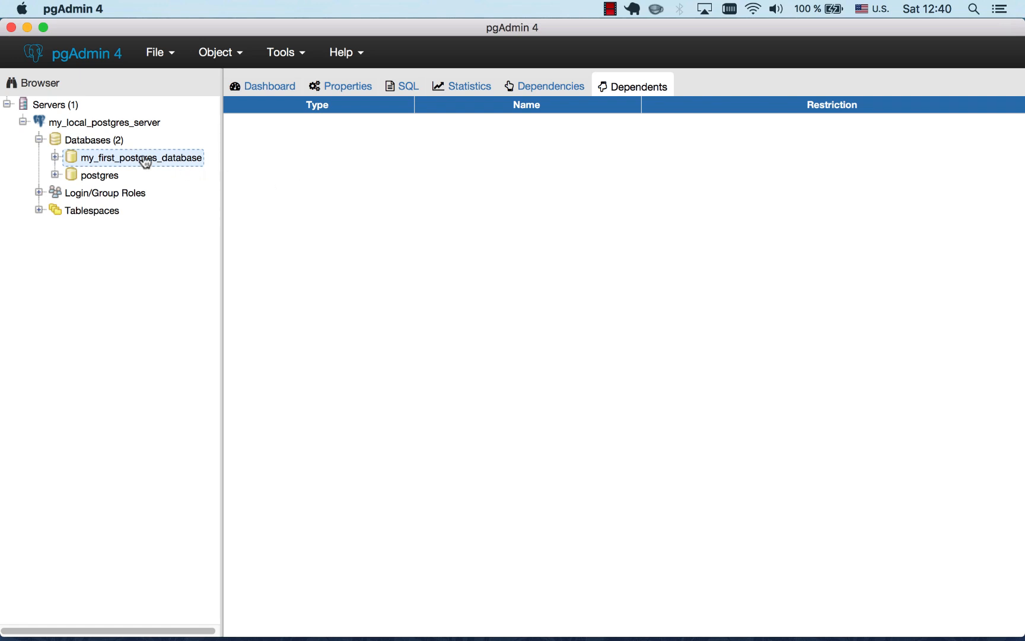
Step: With my_first_postgres_database selected in the Browser tree, open the Tools menu
click(284, 51)
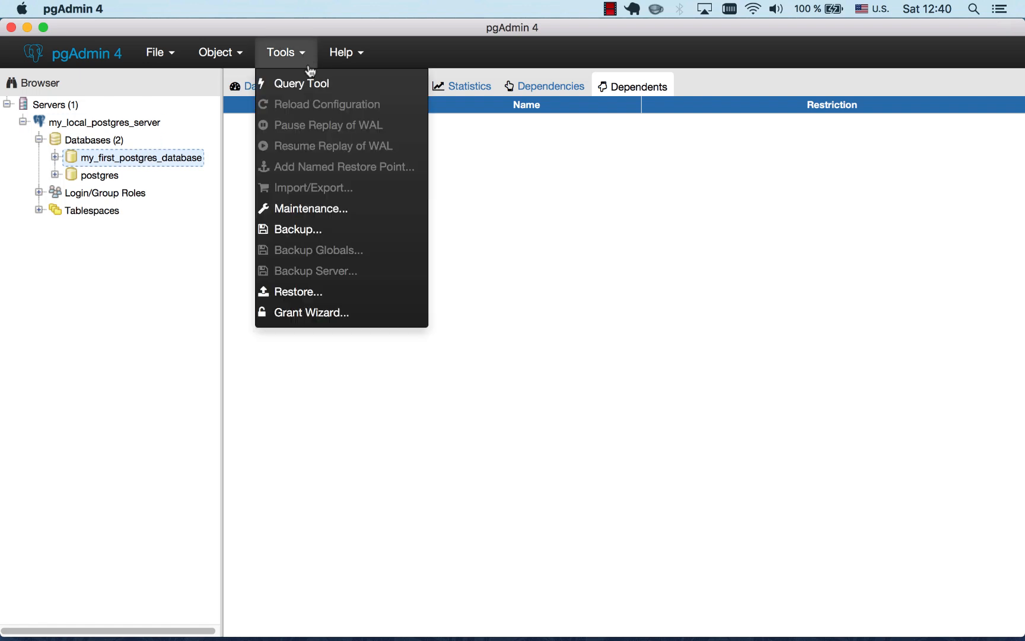
Step: Open the Query Tool and write the 'DDL --> CREATE TABLE' members statement with eight columns
click(301, 83)
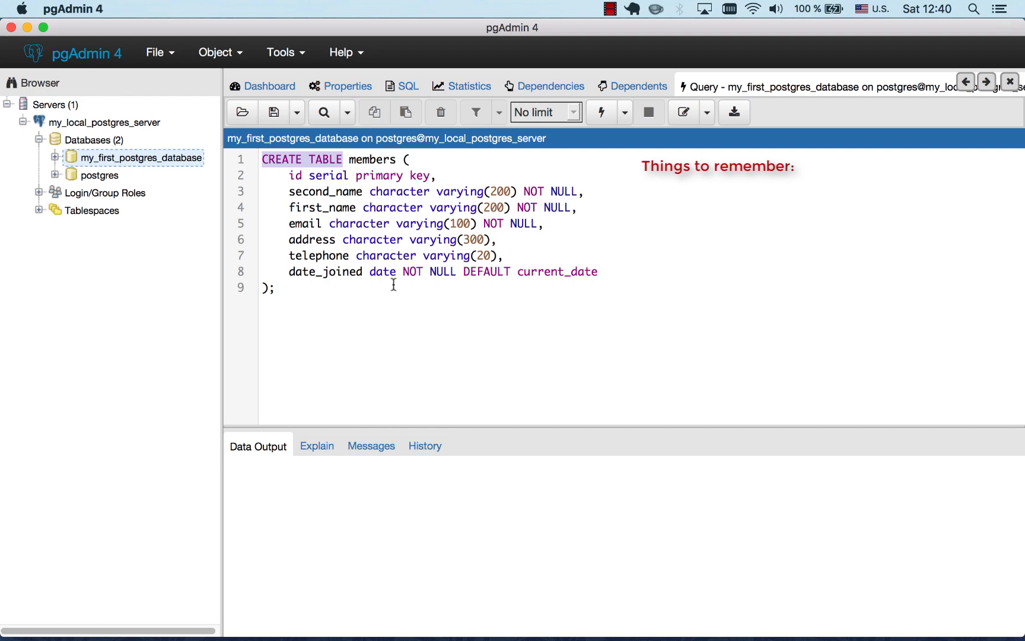
text(1. DDL --> CREATE TABLE)
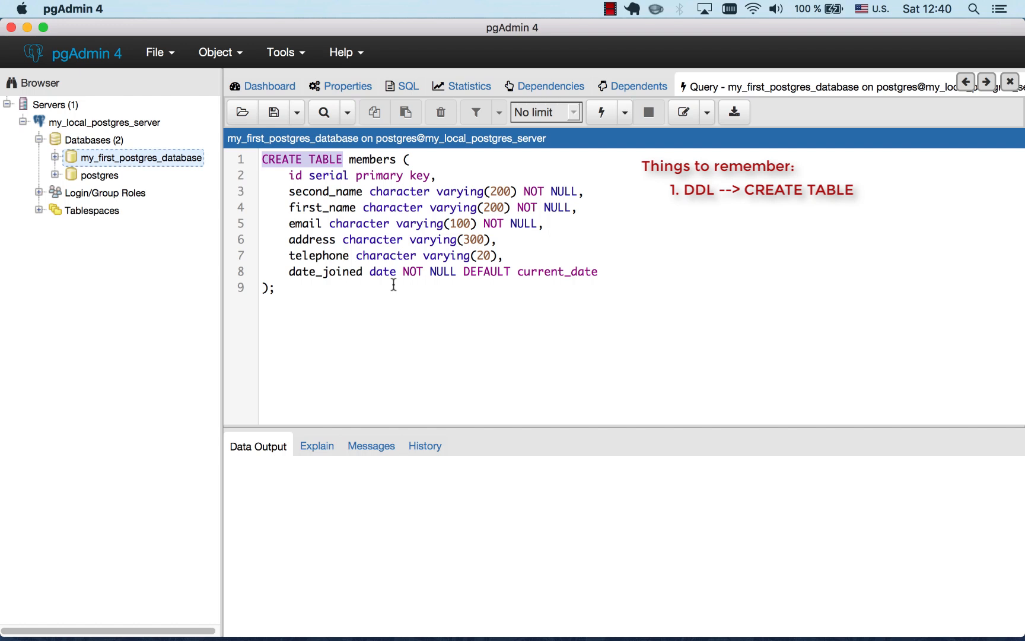
double_click(371, 159)
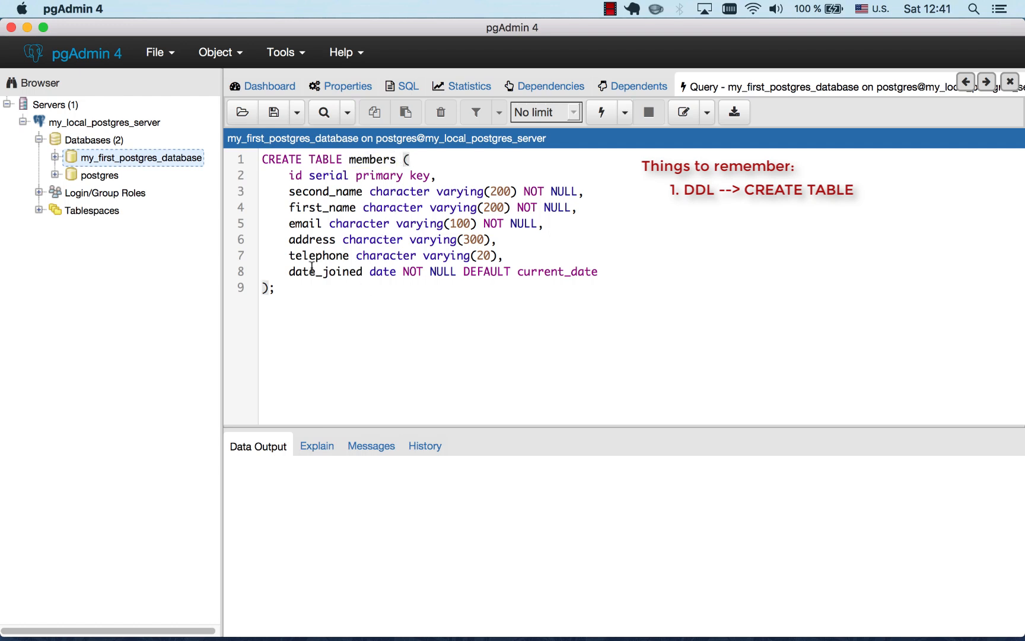
drag(289, 174, 513, 207)
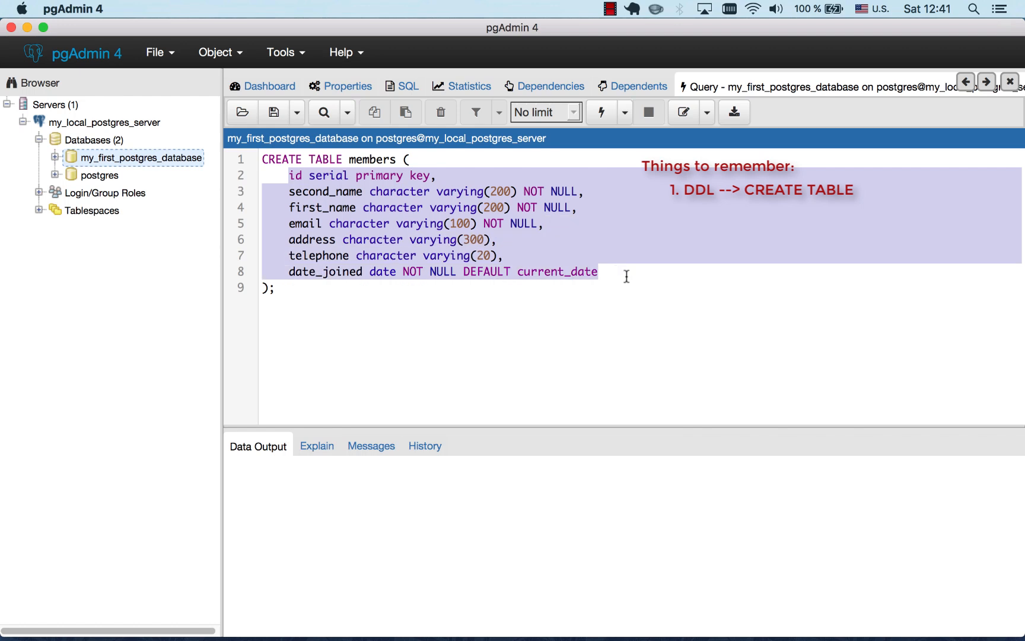
click(275, 288)
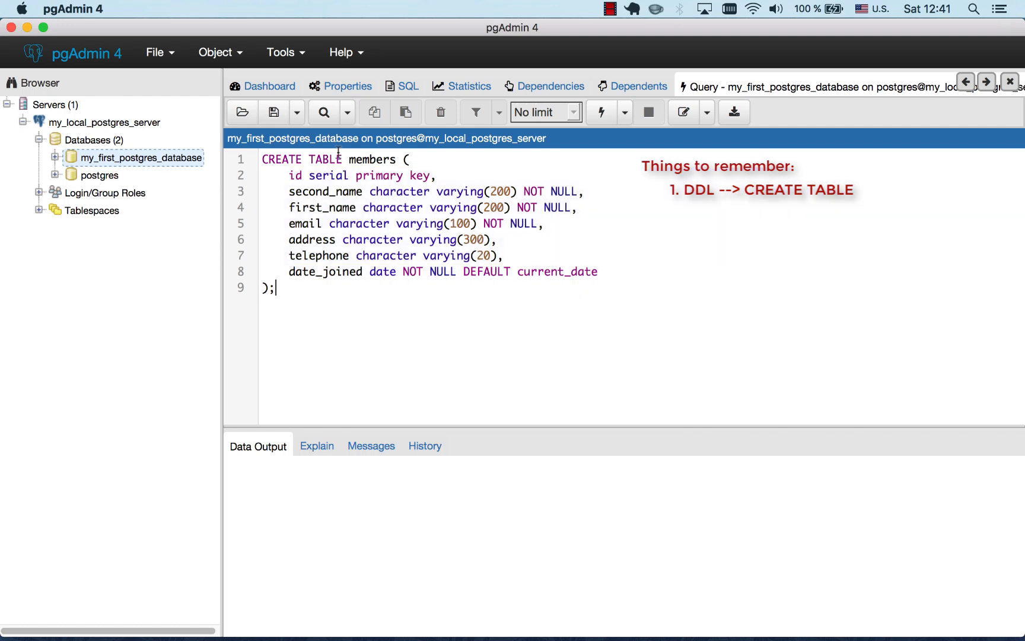
Step: Review the members columns, including date_joined NOT NULL DEFAULT current_date, and add blank lines
double_click(295, 175)
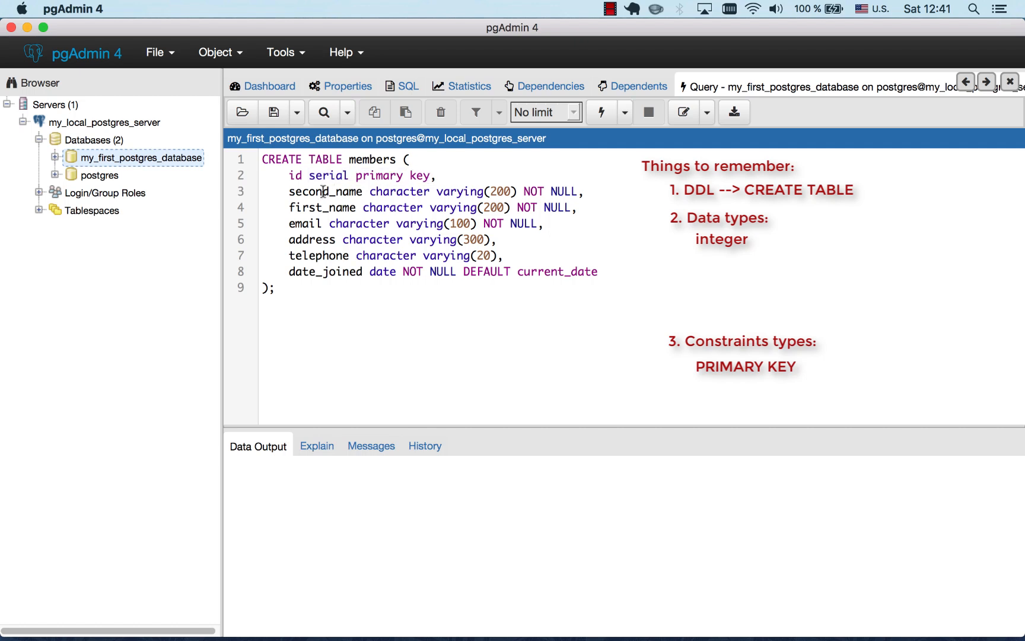
double_click(325, 192)
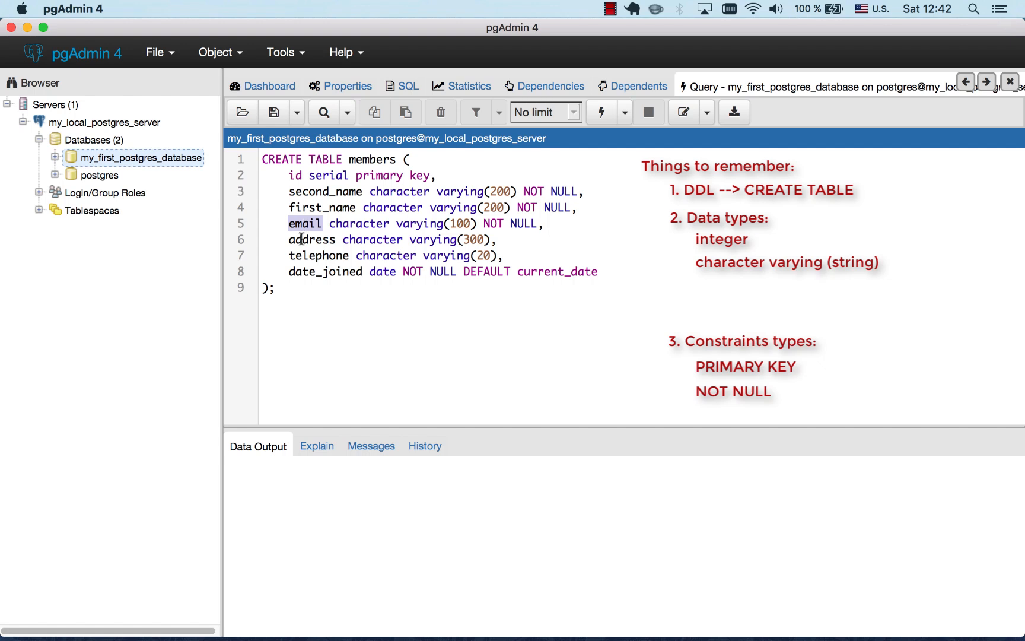
double_click(312, 239)
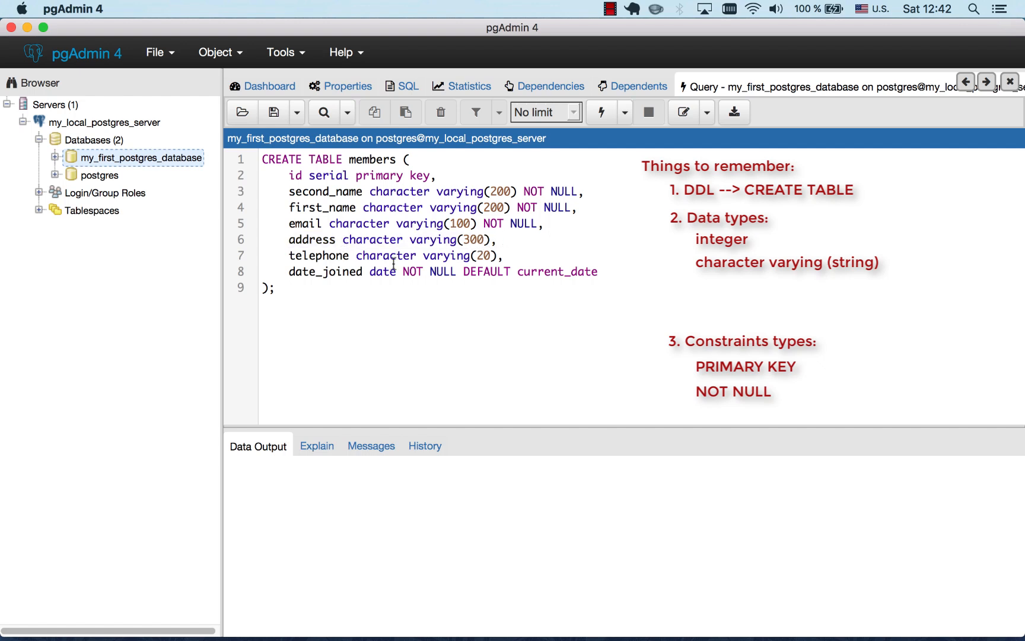
double_click(320, 256)
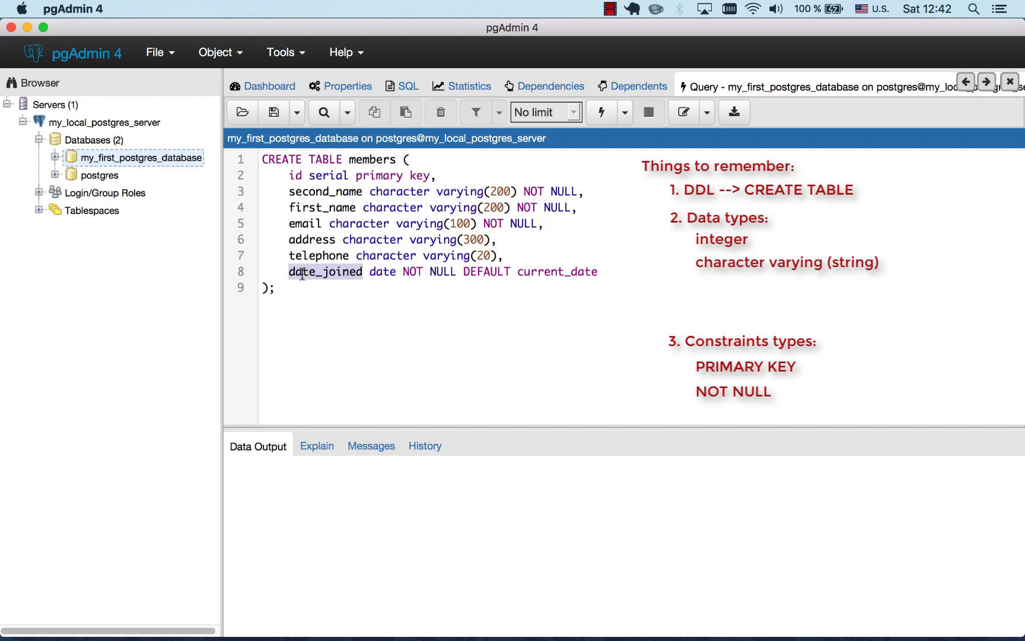
double_click(381, 271)
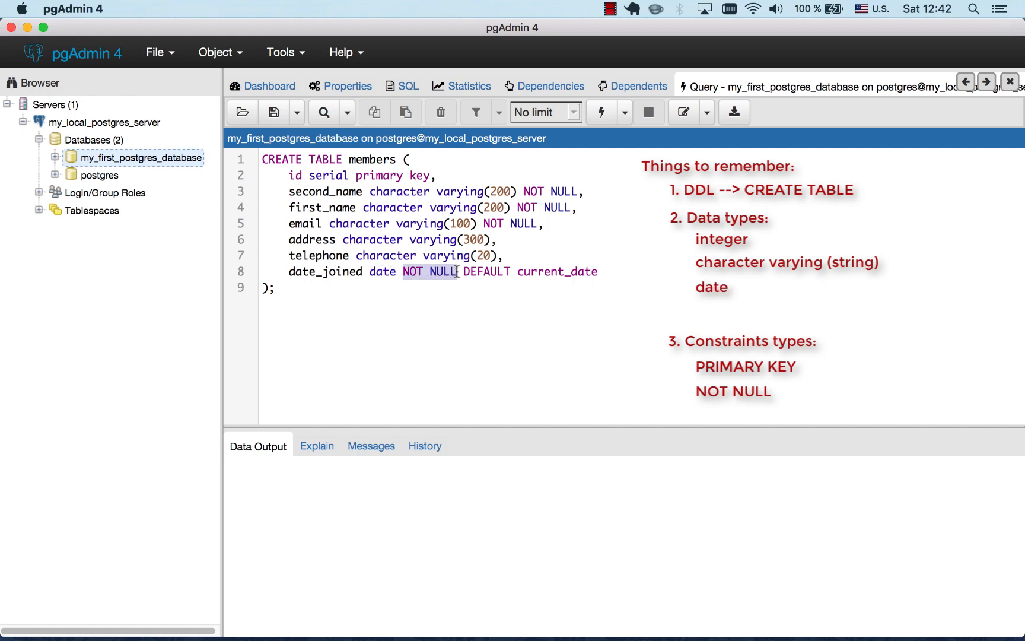
click(462, 271)
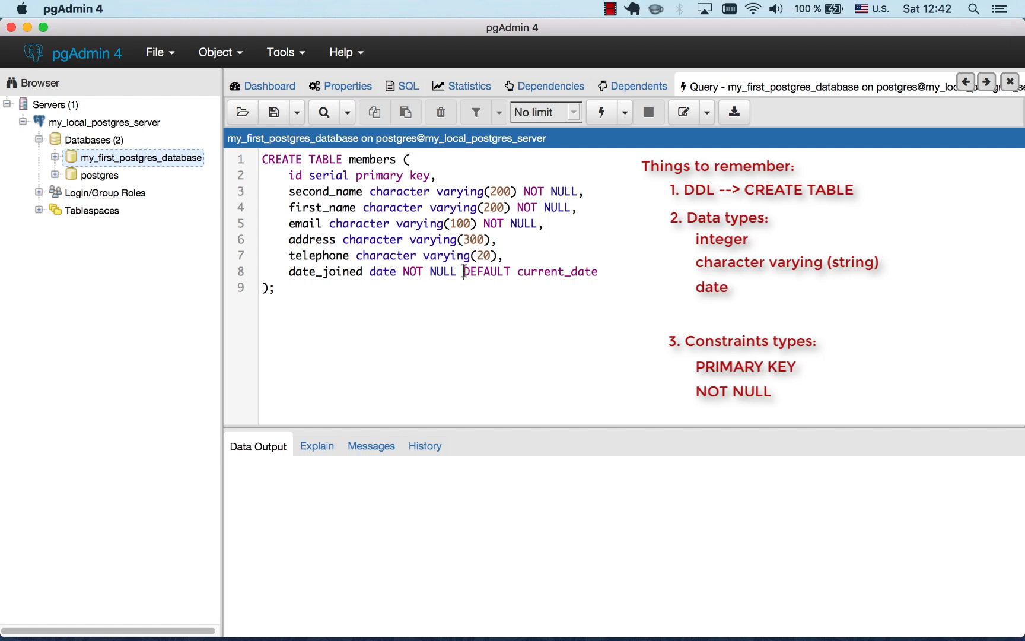
drag(464, 271, 598, 272)
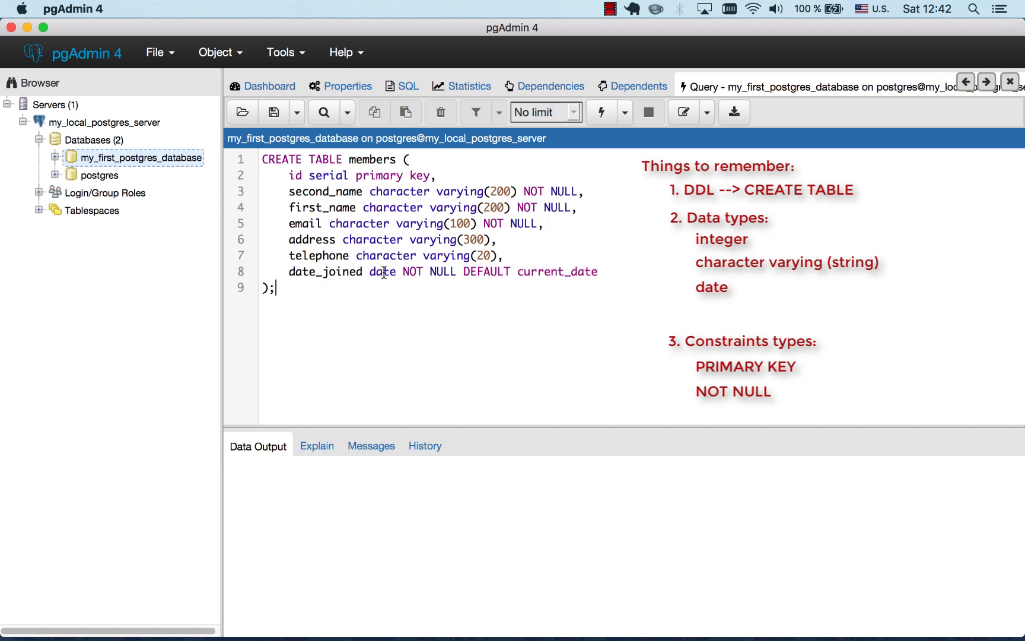
double_click(557, 271)
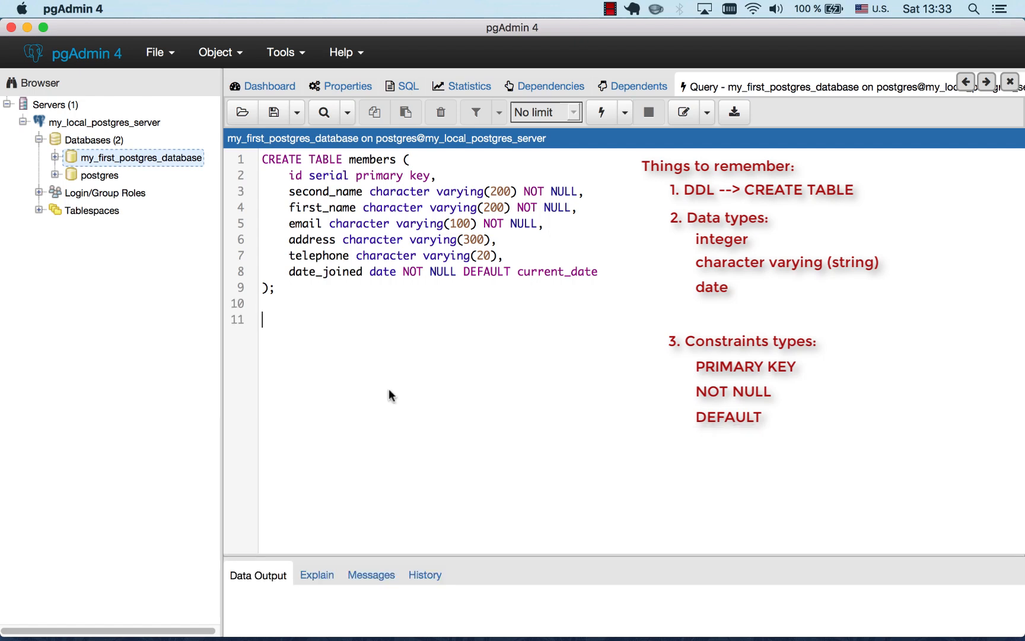
text(CREATE TABLE bookings ()
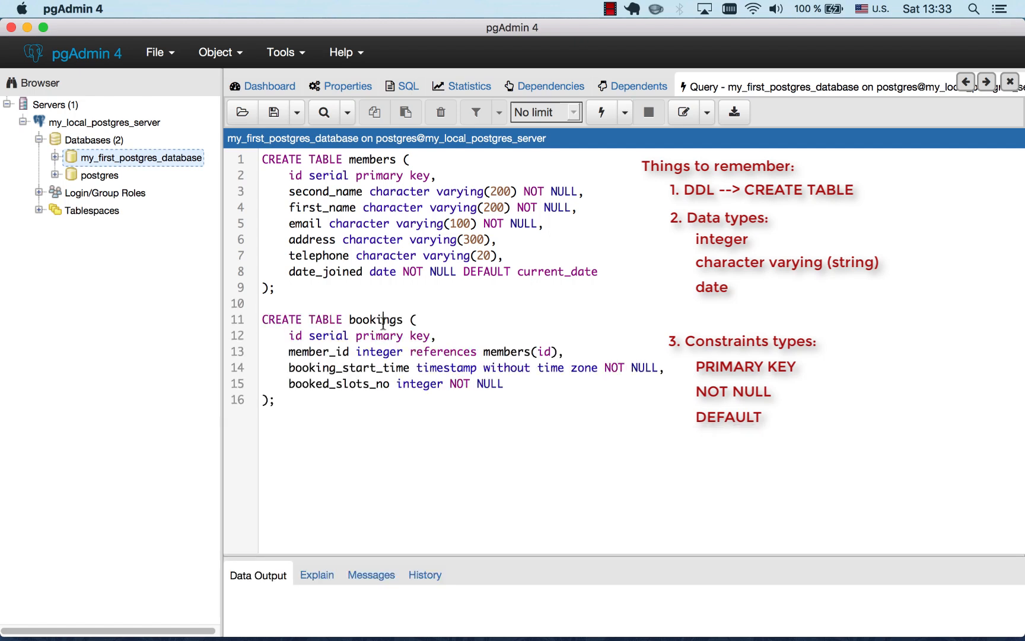
double_click(375, 319)
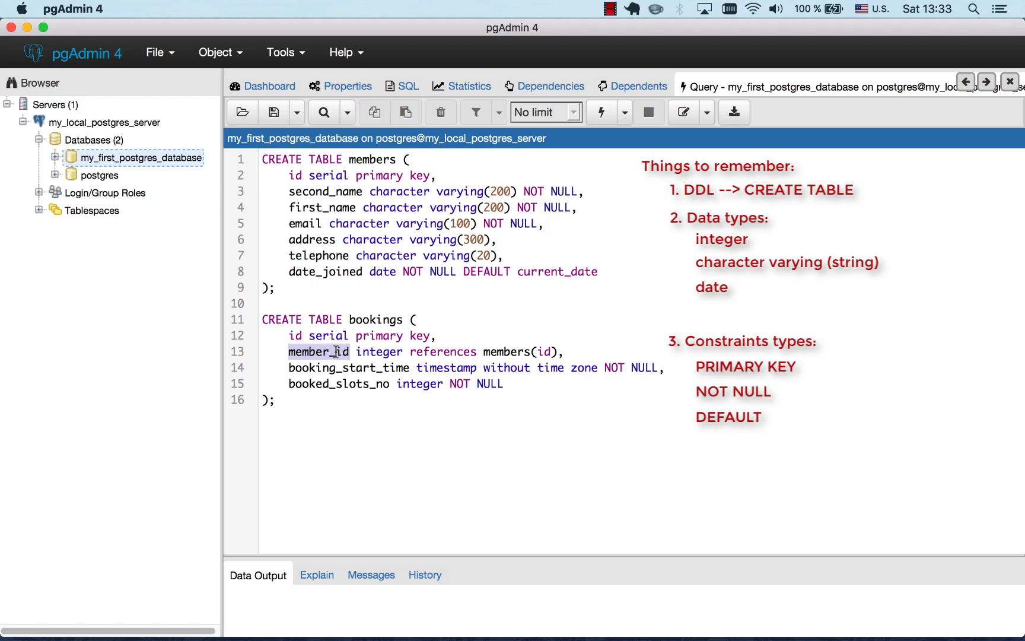
double_click(442, 351)
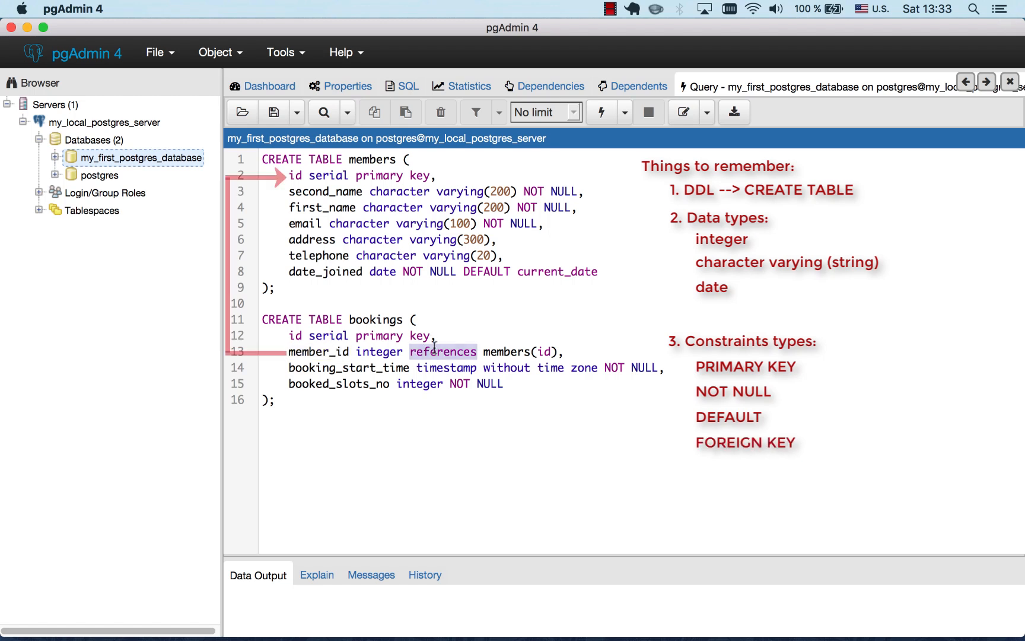
mouse_move(469, 346)
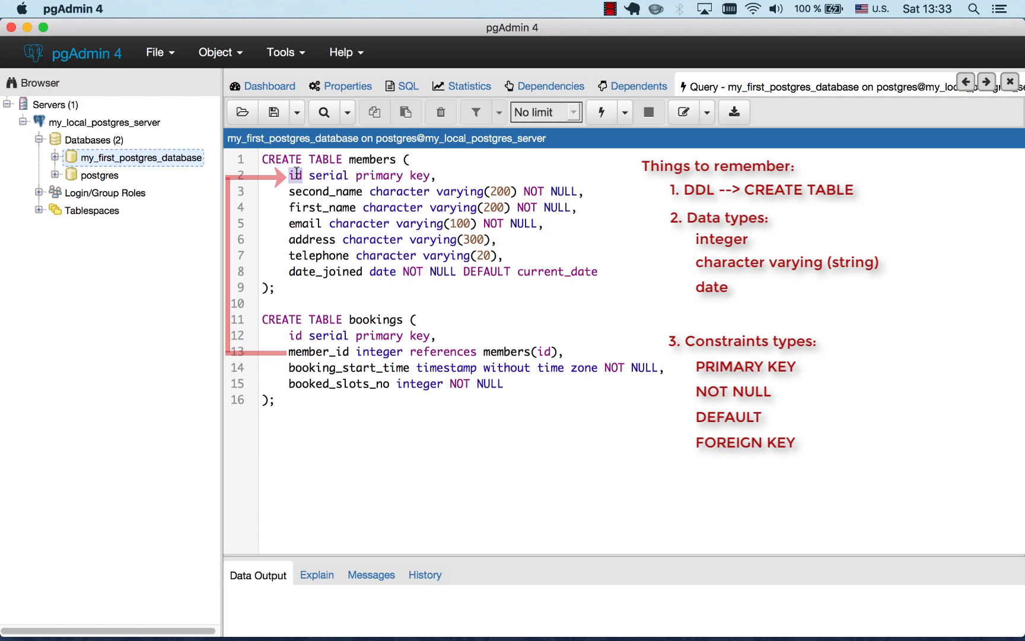
double_click(318, 352)
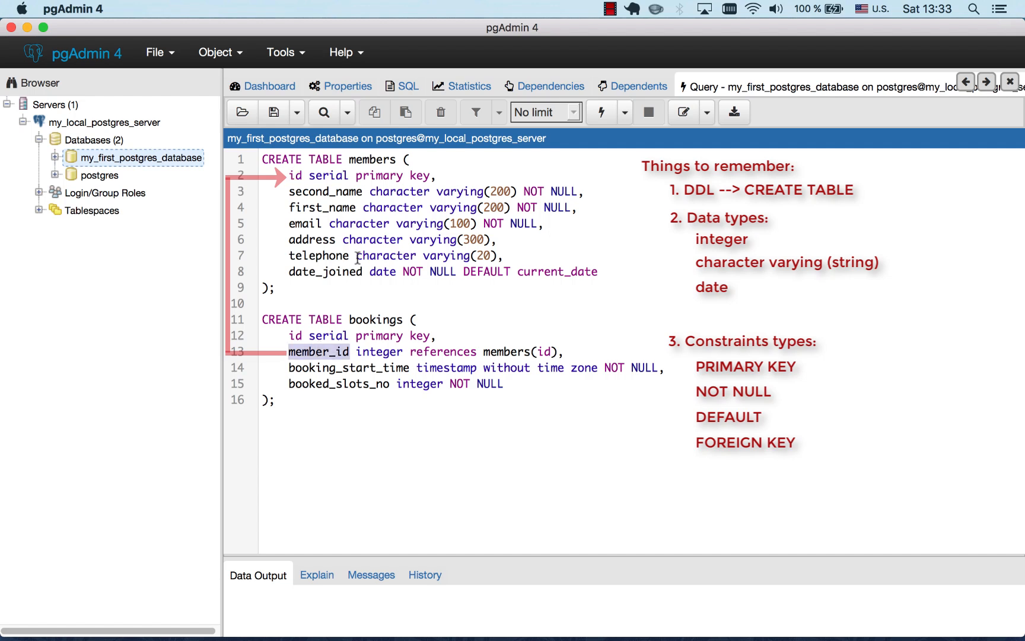
double_click(295, 175)
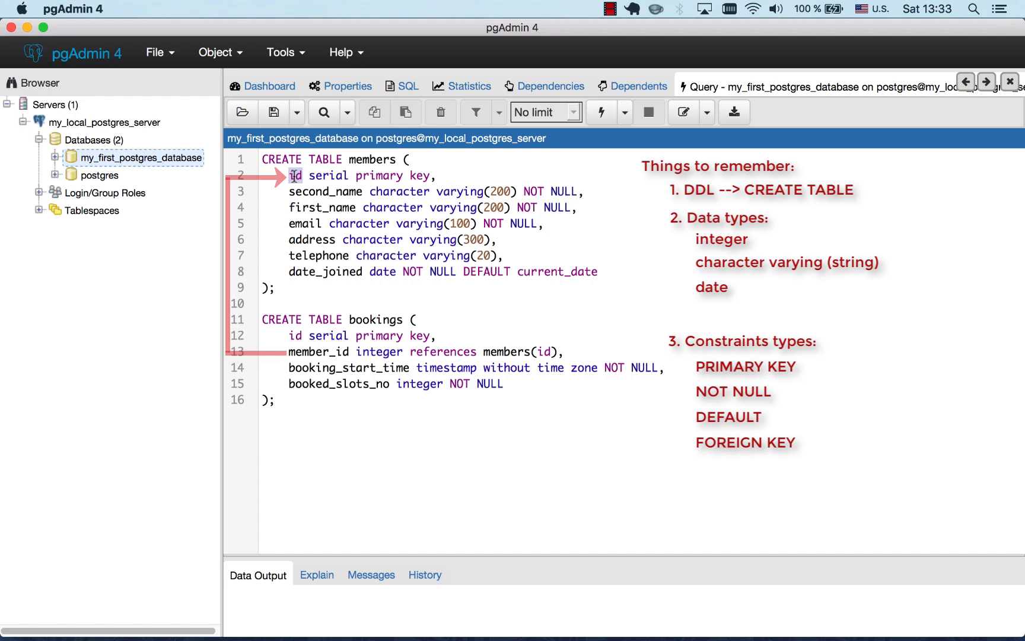
mouse_move(326, 286)
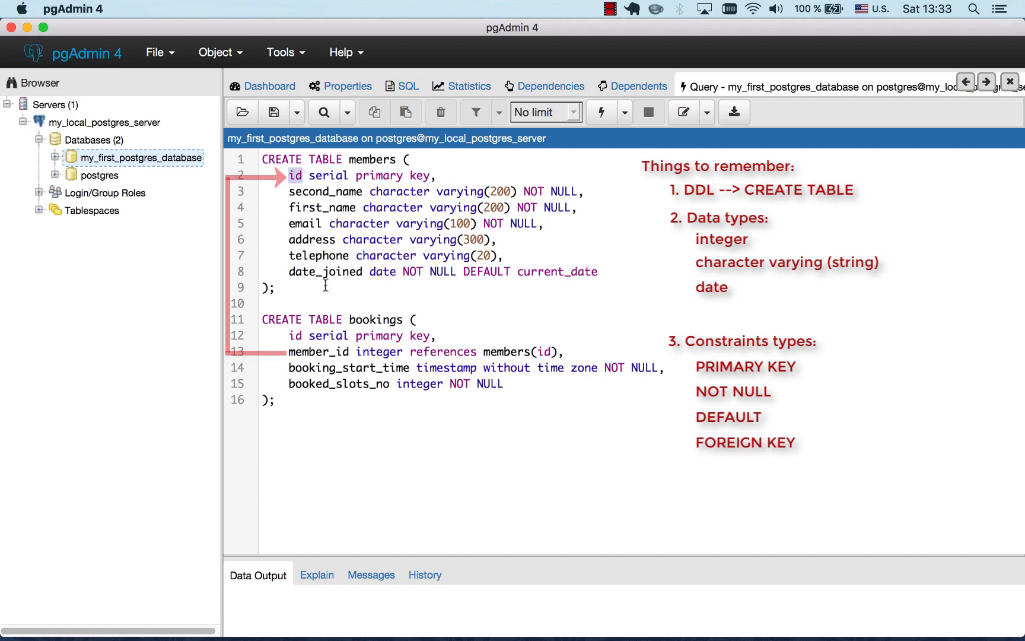
double_click(348, 367)
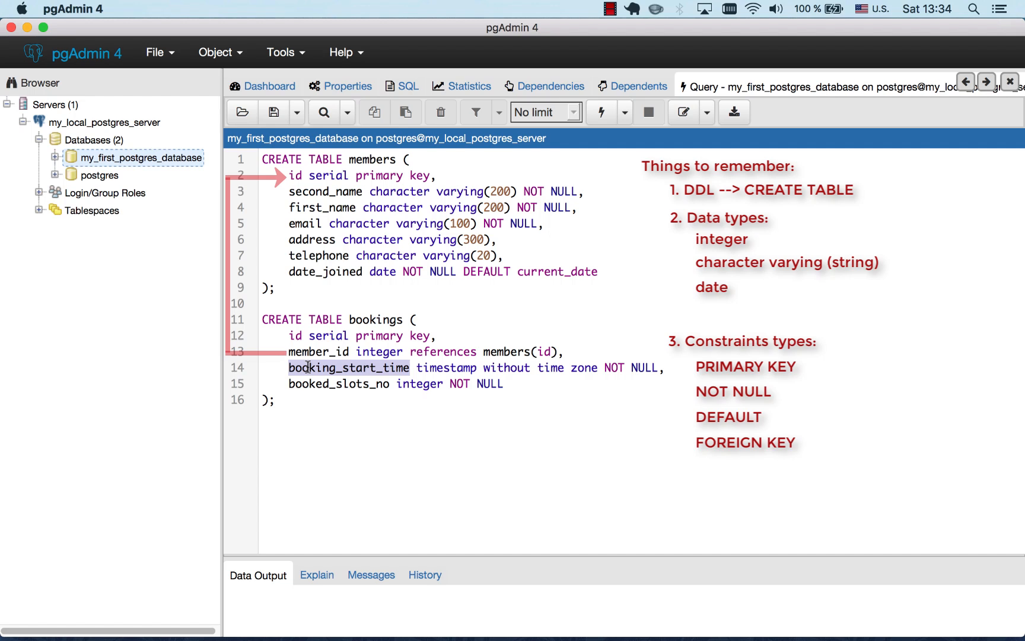
click(439, 366)
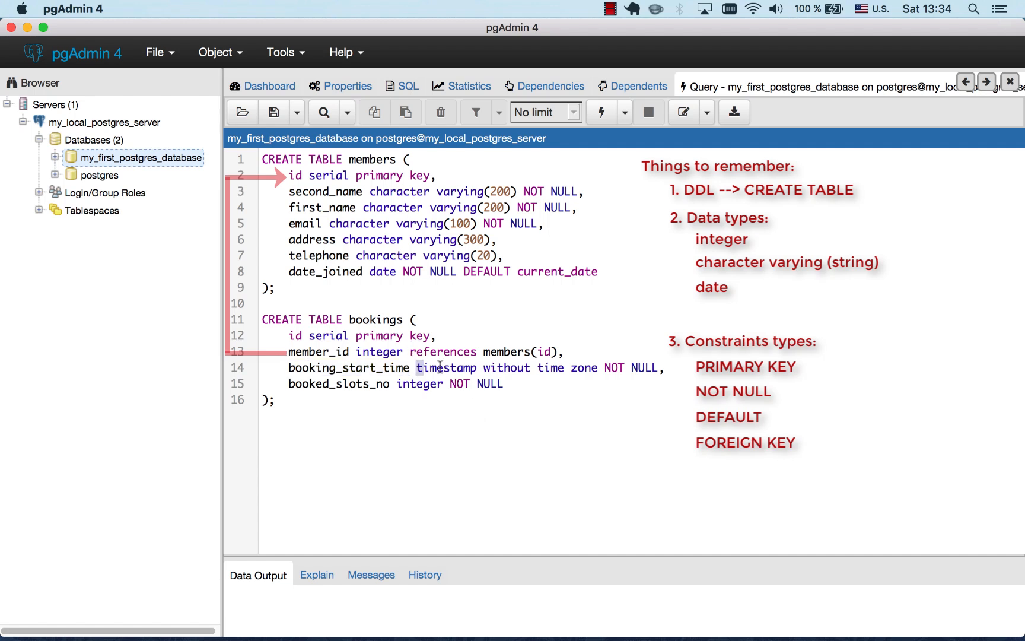
drag(416, 367, 602, 367)
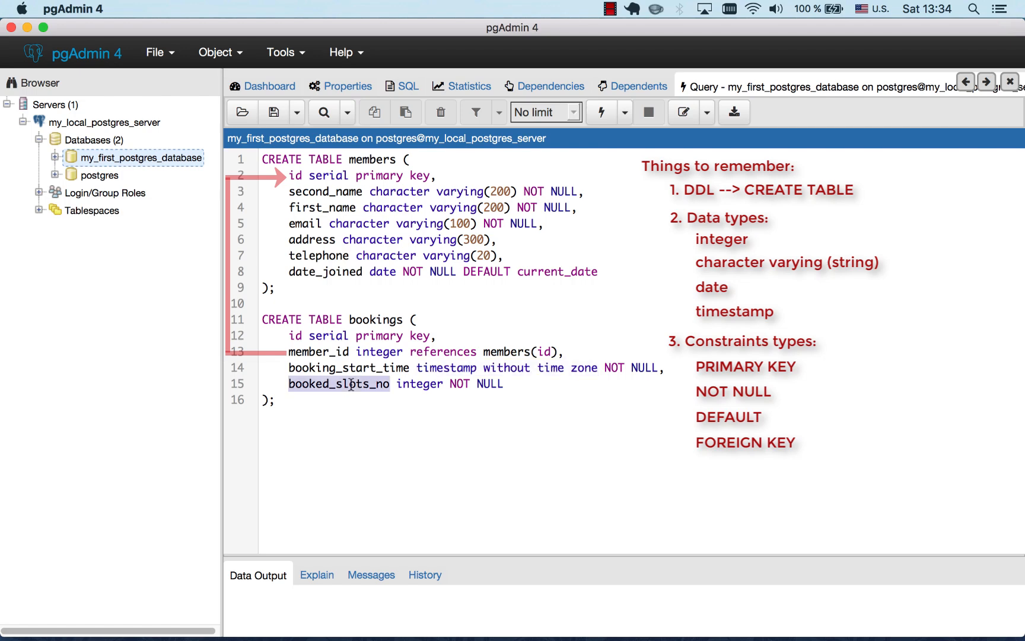
double_click(418, 384)
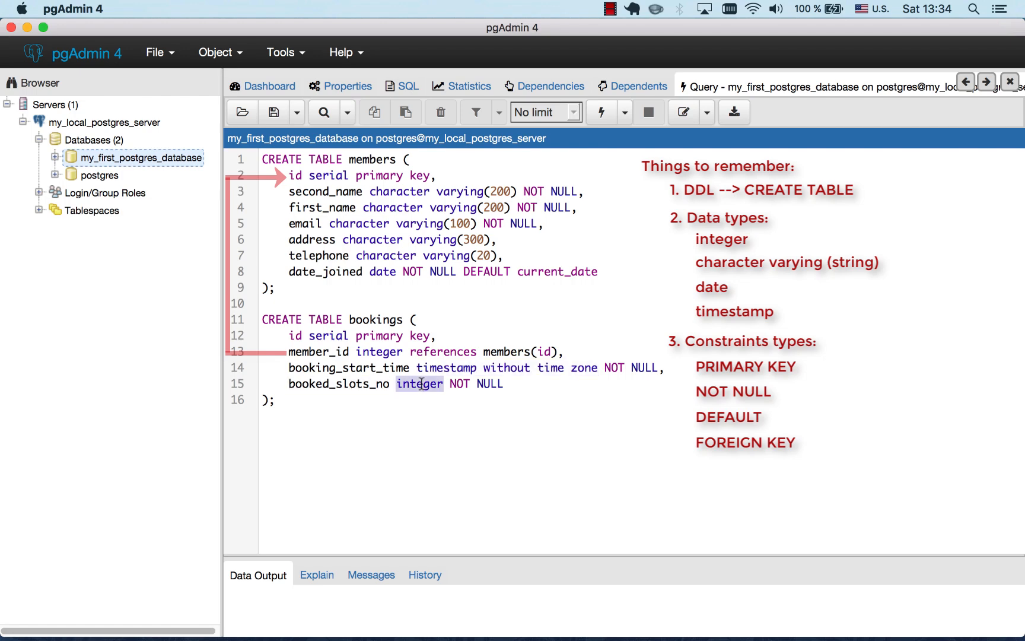
scroll(down, 3)
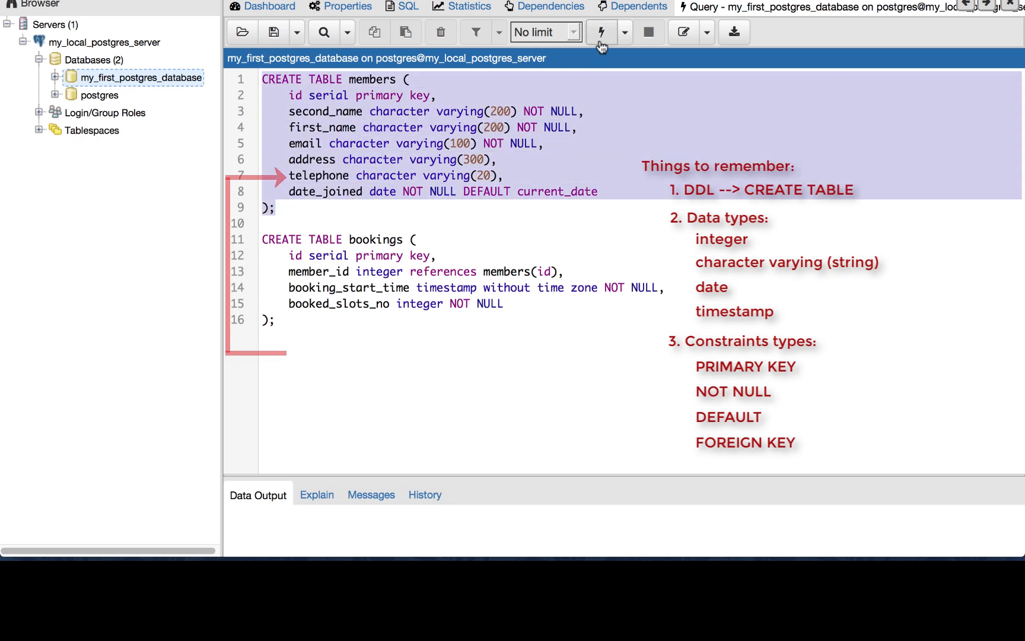
Step: Execute the members CREATE TABLE statement, then the bookings statement
click(599, 32)
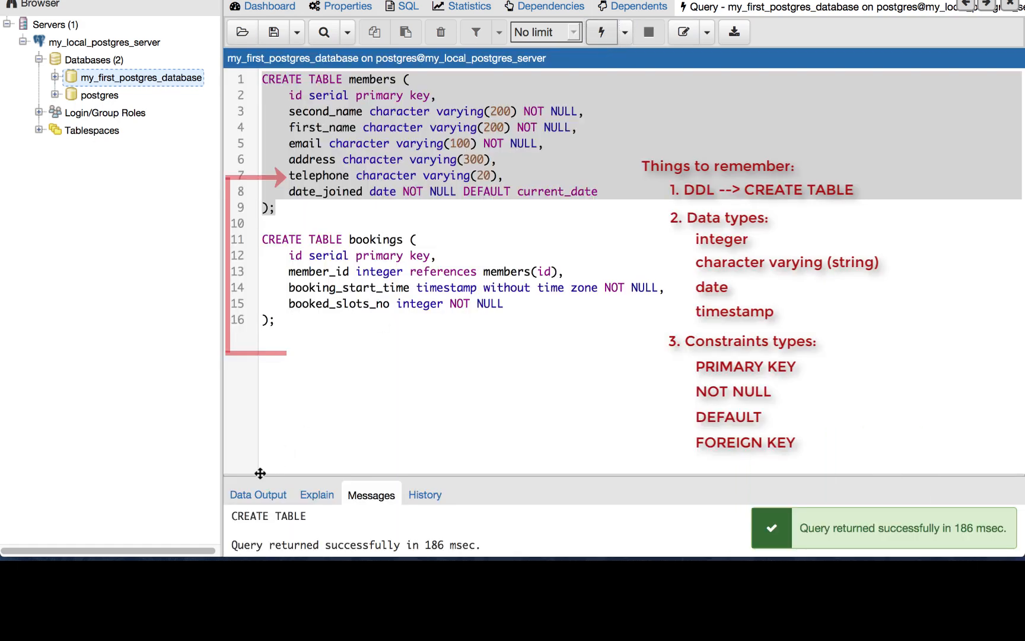
mouse_move(401, 533)
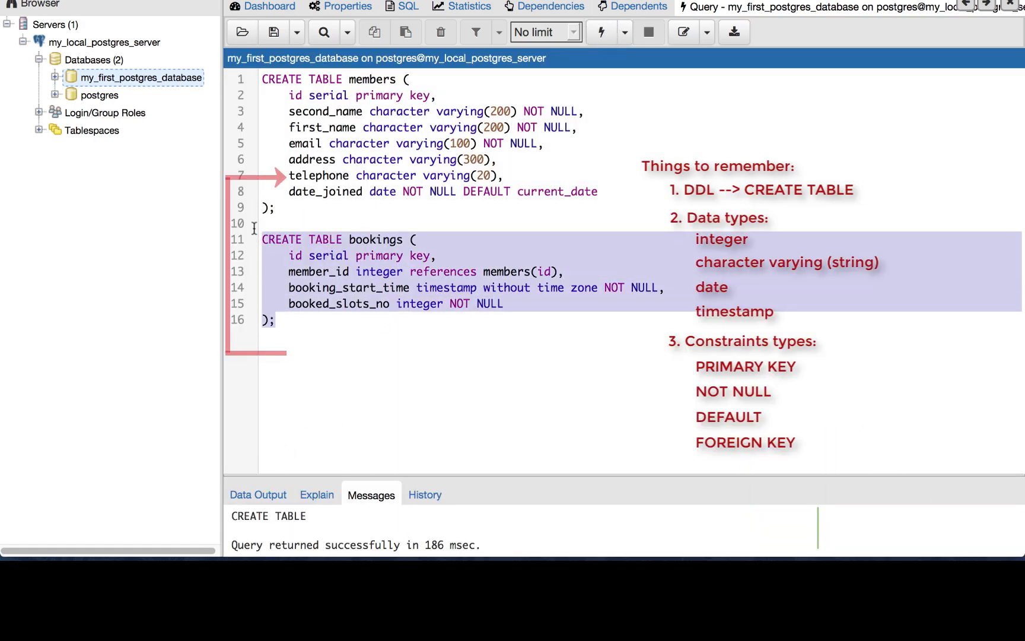
click(596, 32)
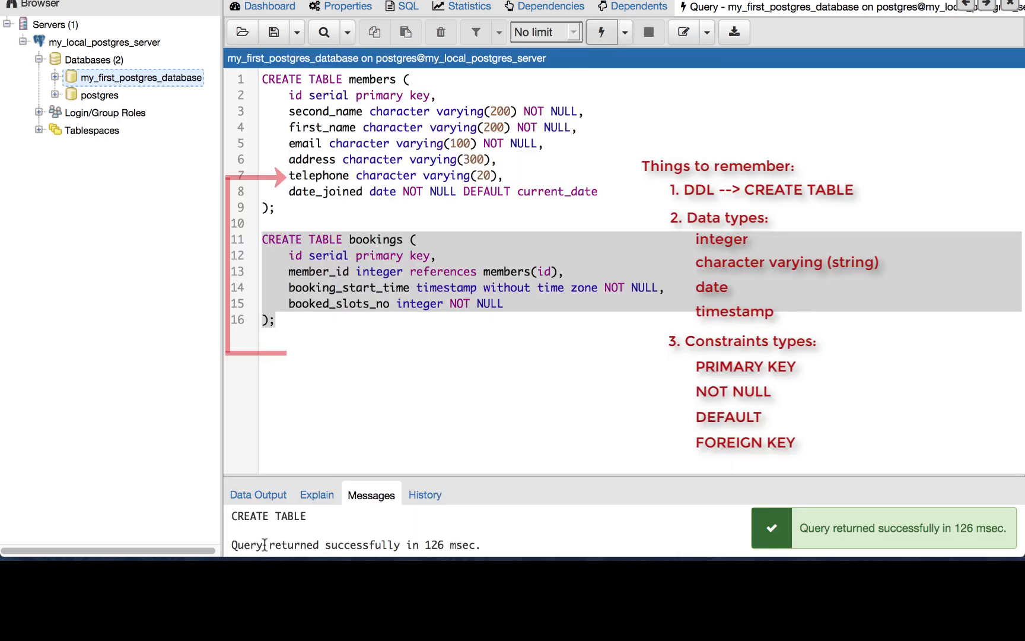
Step: Expand my_first_postgres_database > Schemas > public > Tables and select the new members table
click(56, 77)
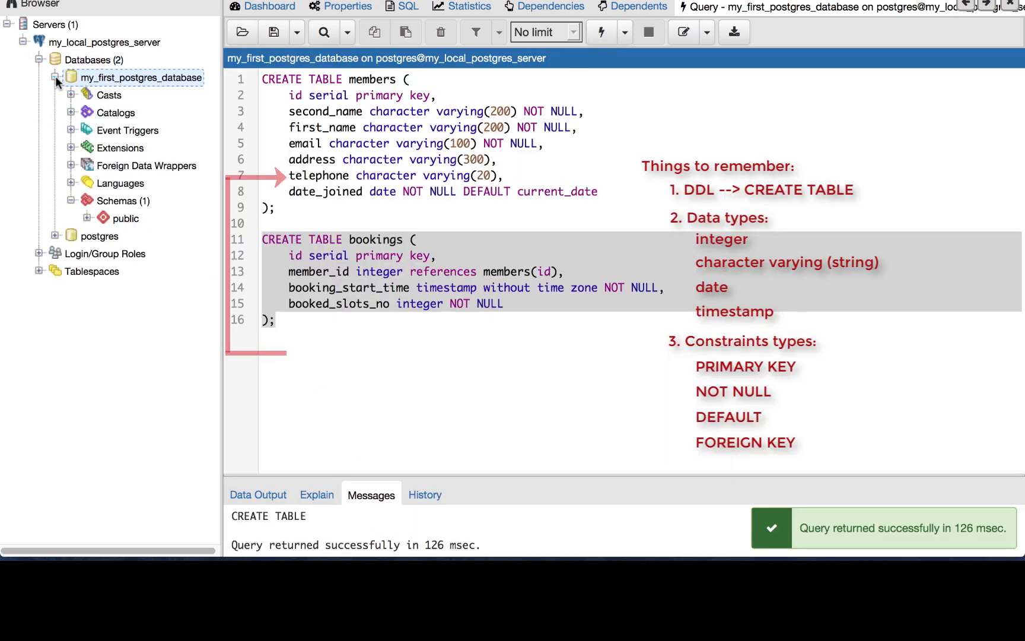
click(73, 219)
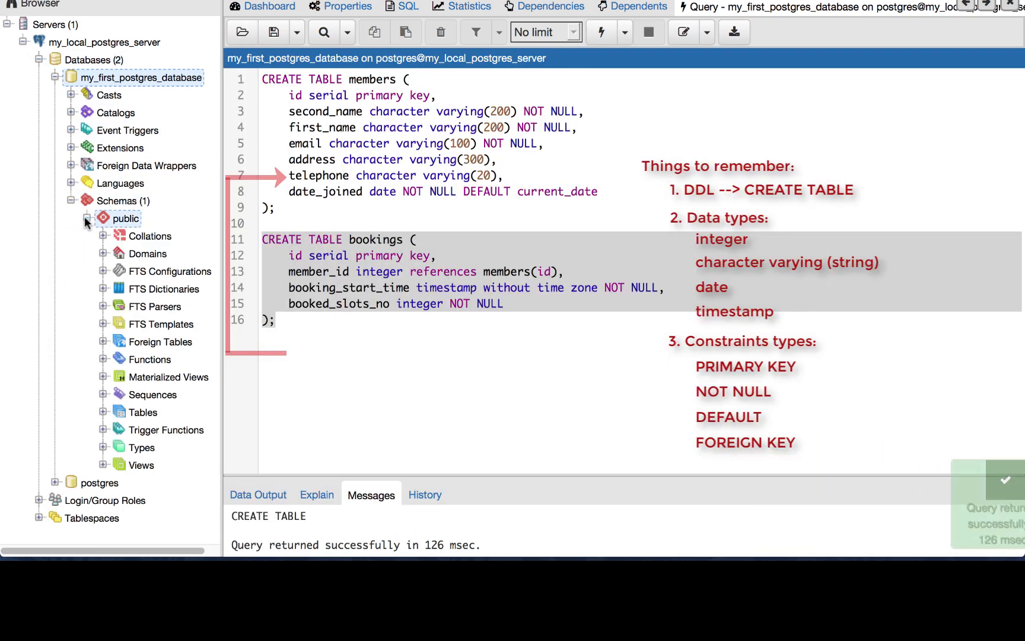
click(165, 323)
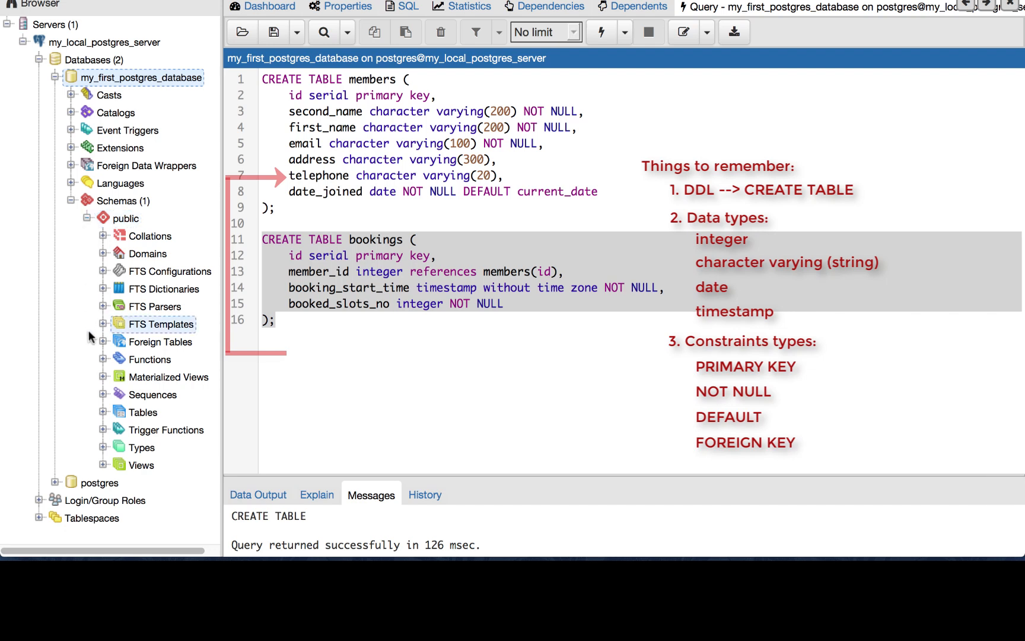
click(350, 79)
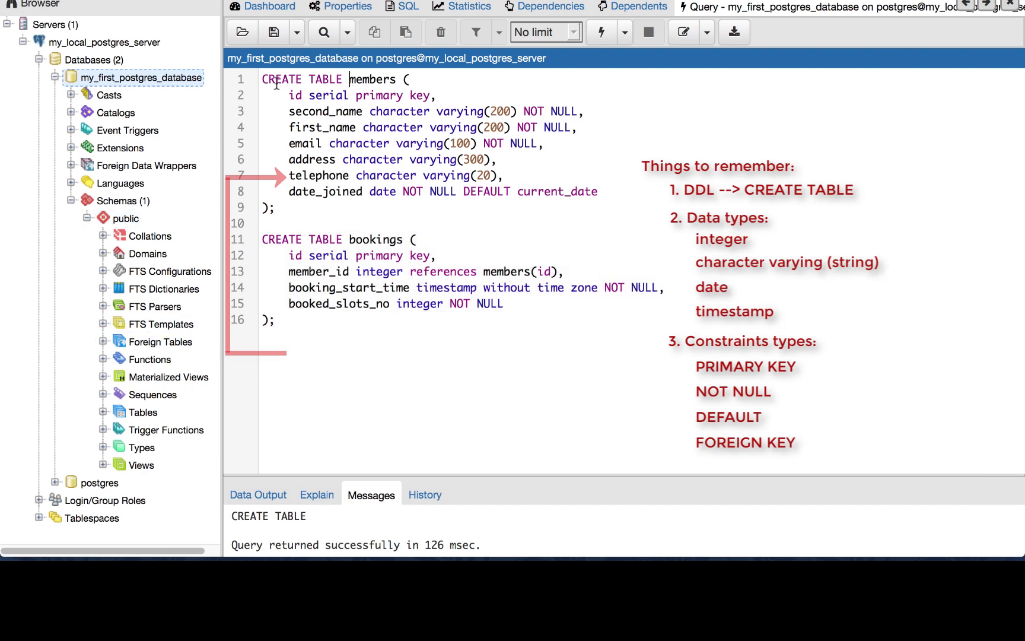
click(167, 289)
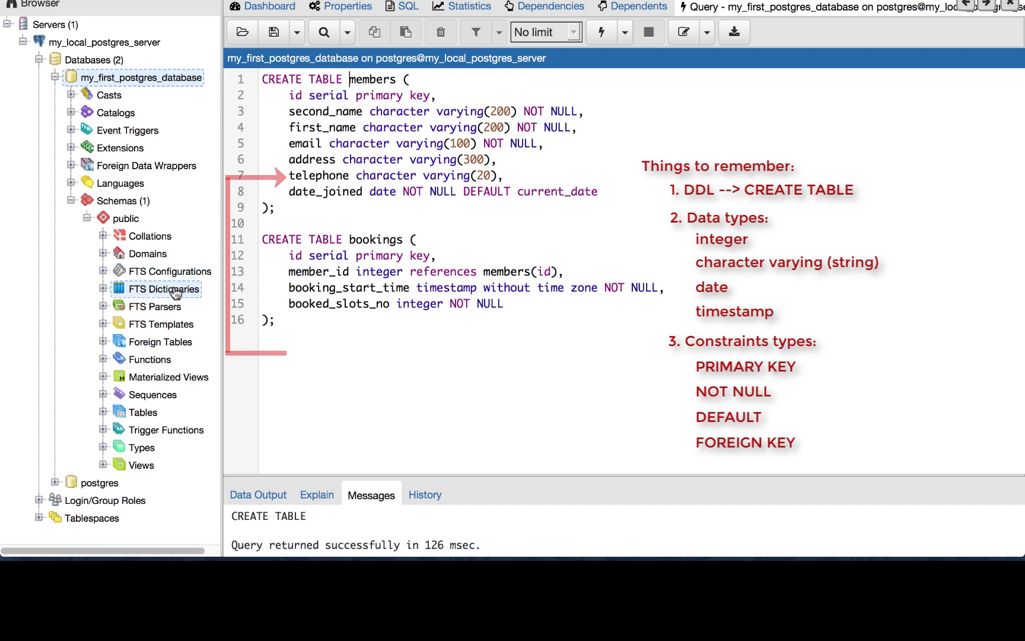
click(103, 411)
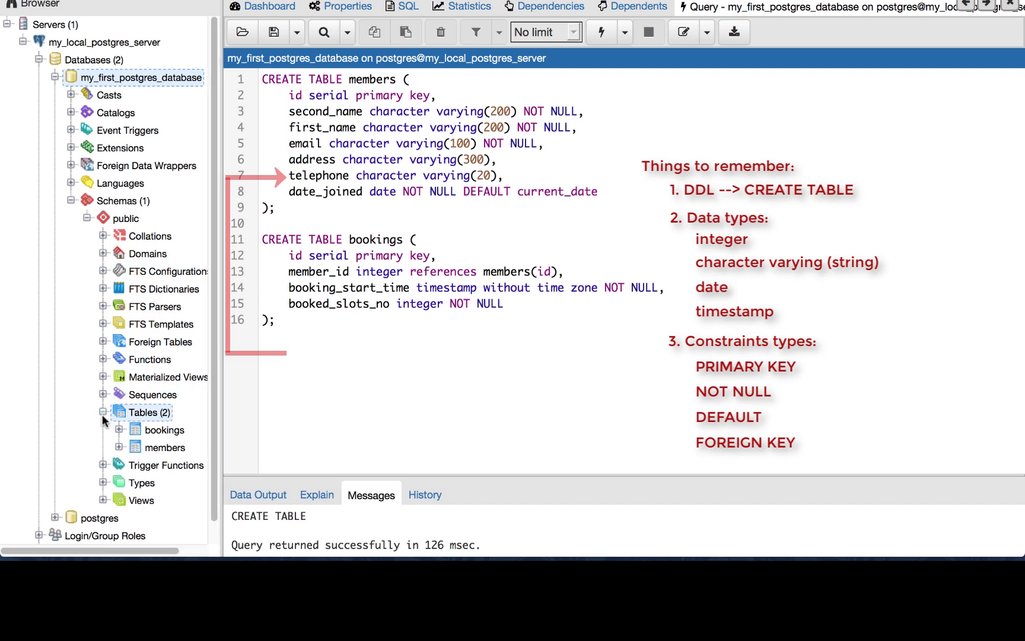
click(125, 218)
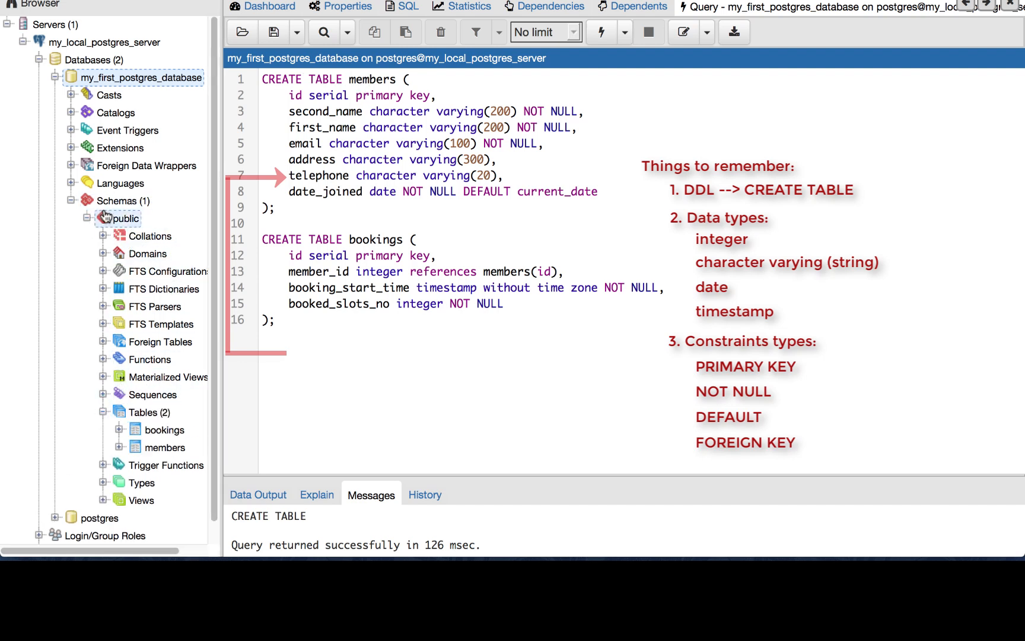
click(167, 447)
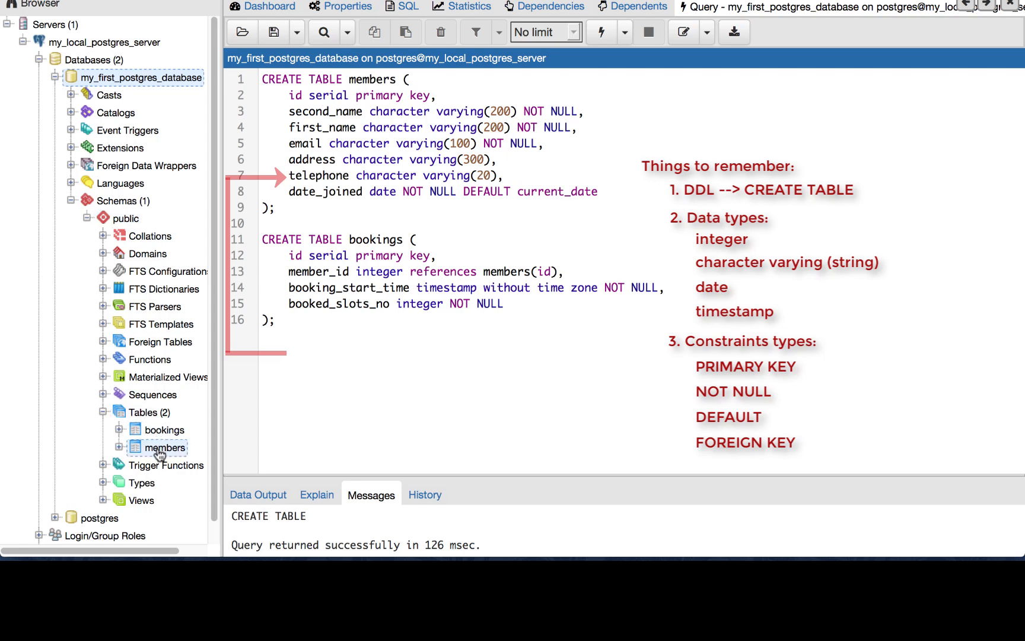